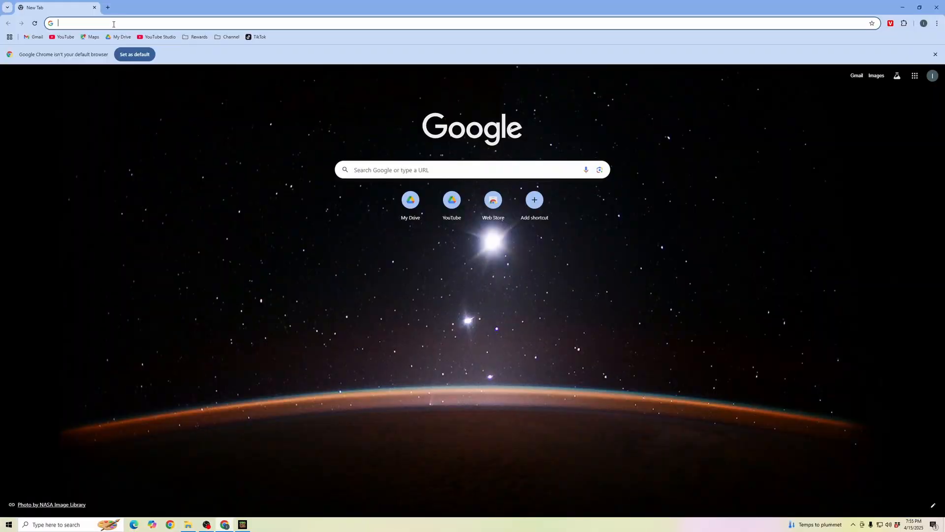
Search Google for "minecraft bedrock shaders".
{"action": "type", "text": "minecraft bedrock shaders"}
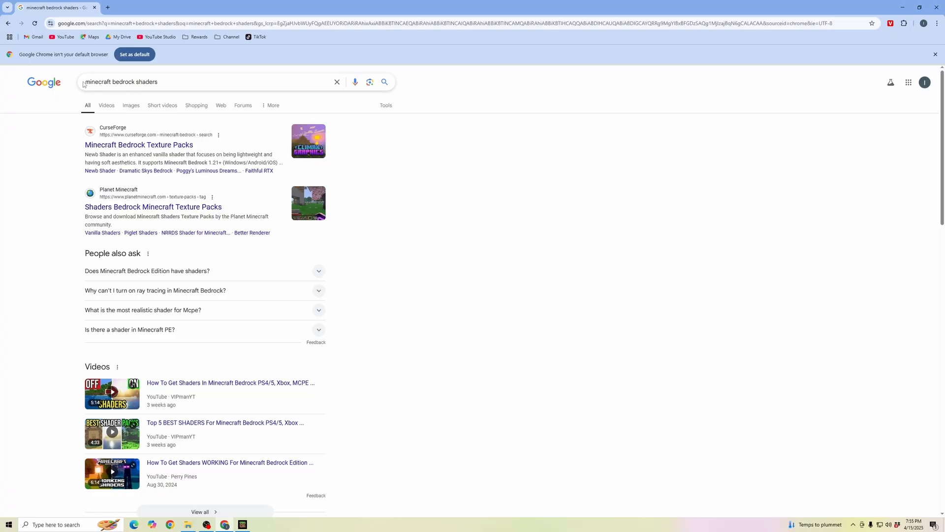
{"action": "mouse_move", "coordinate": [152, 130]}
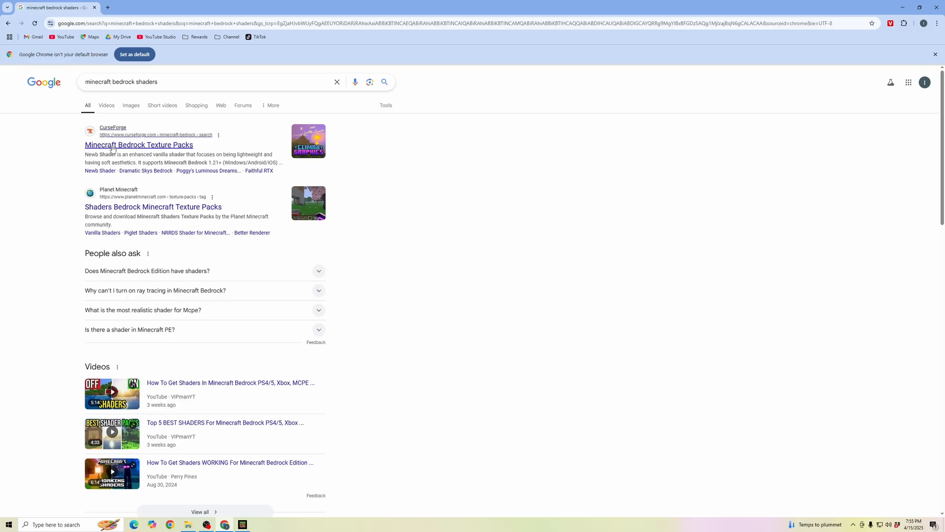
Download the Prizma Visuals shader pack from the CurseForge Bedrock texture packs listing.
{"action": "left_click", "coordinate": [139, 145]}
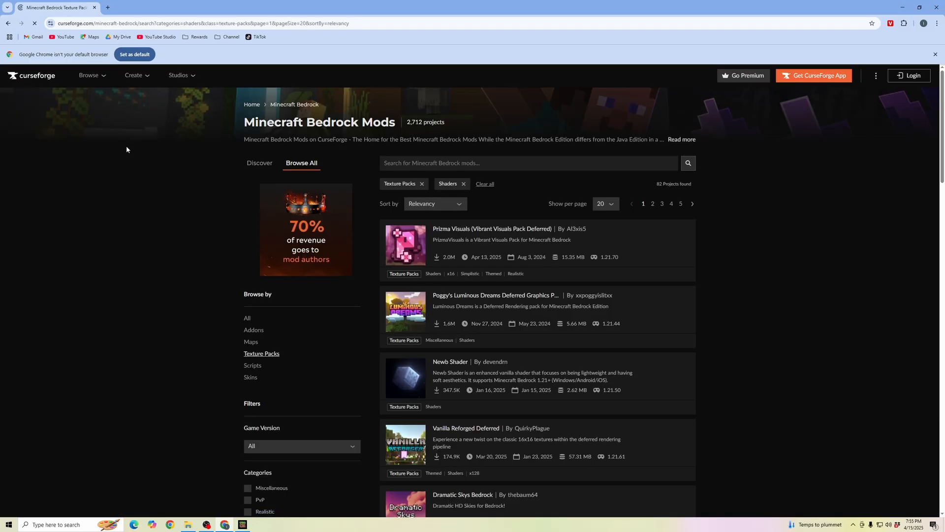
{"action": "mouse_move", "coordinate": [456, 242]}
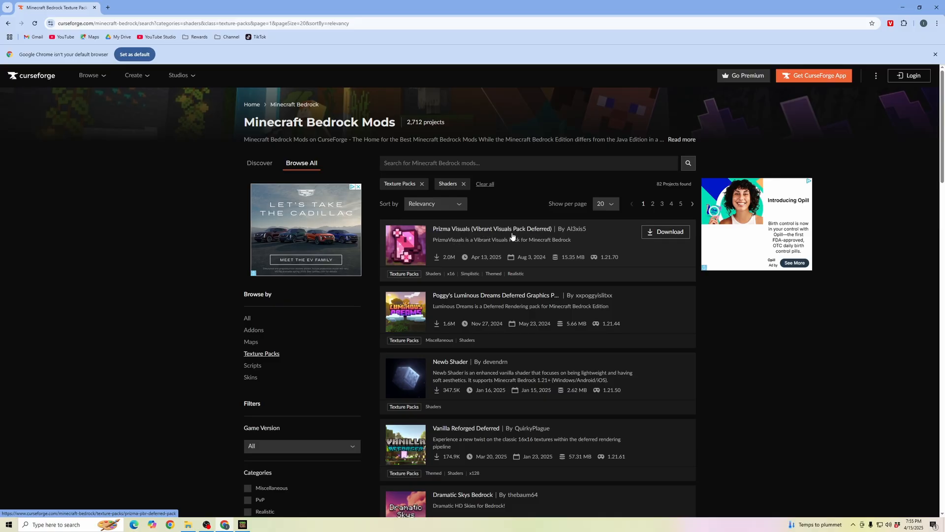
{"action": "left_click", "coordinate": [666, 231]}
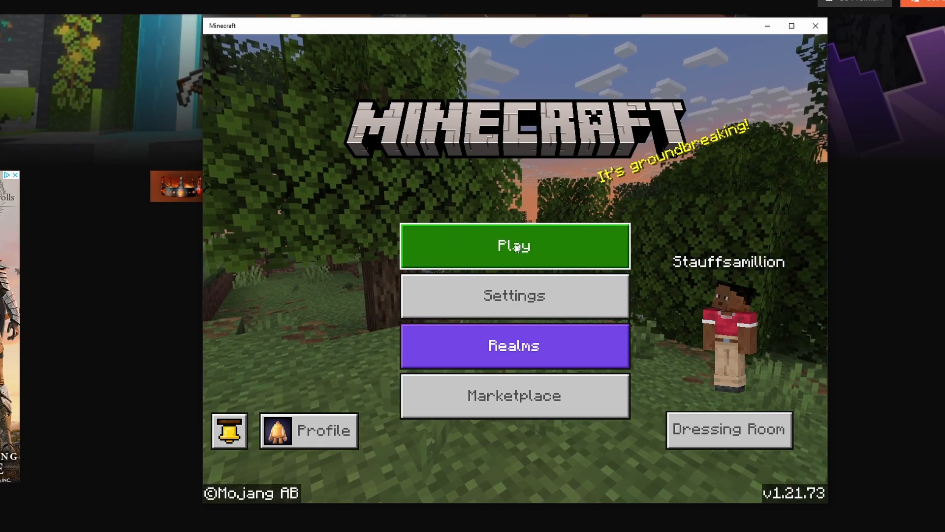
Go from Play through Create New World to a plain new world's settings (Creative, Normal difficulty).
{"action": "left_click", "coordinate": [514, 245]}
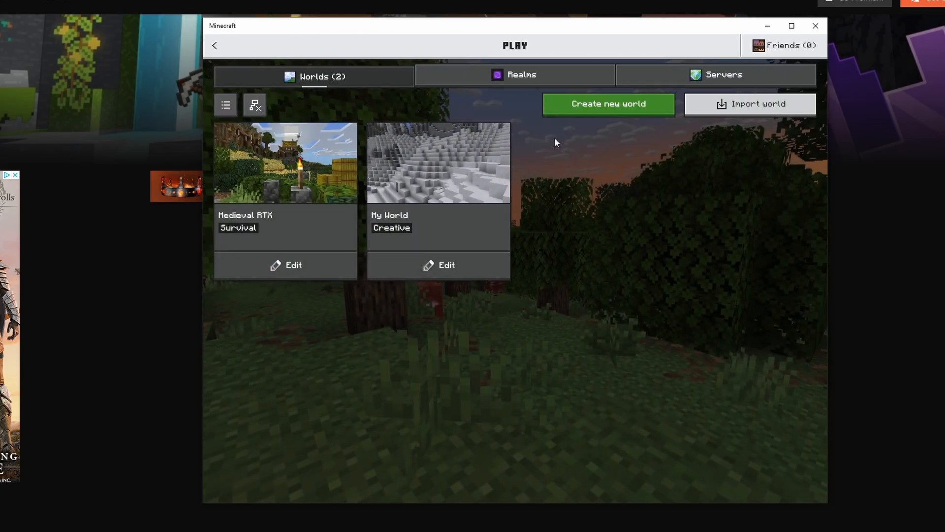
{"action": "left_click", "coordinate": [608, 103]}
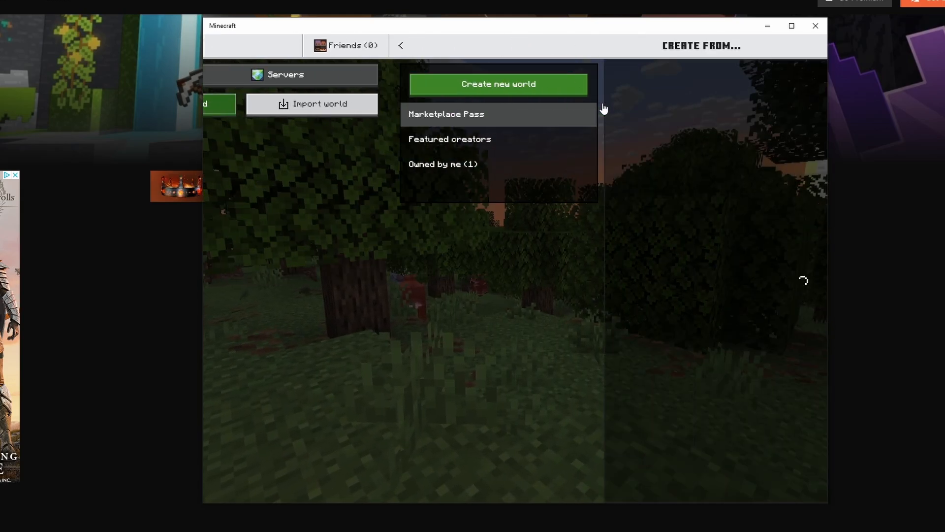
{"action": "left_click", "coordinate": [445, 114]}
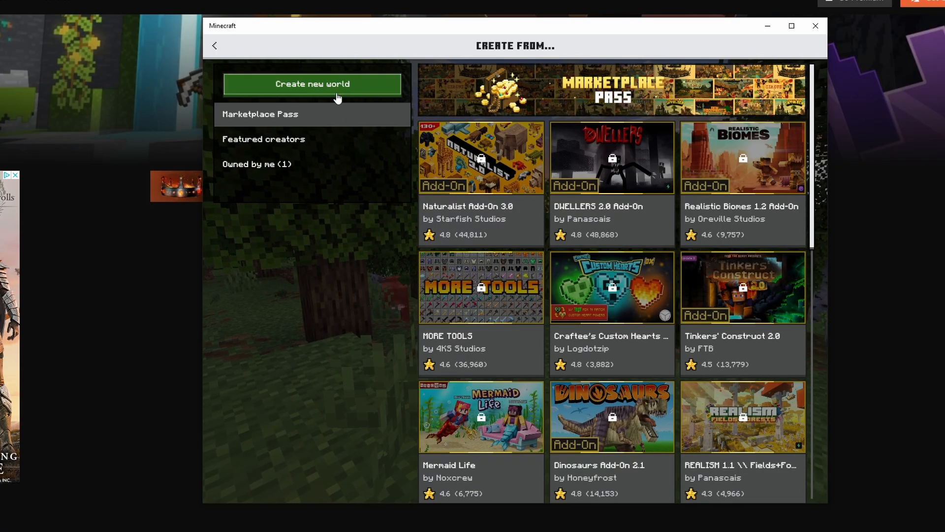
{"action": "left_click", "coordinate": [313, 84]}
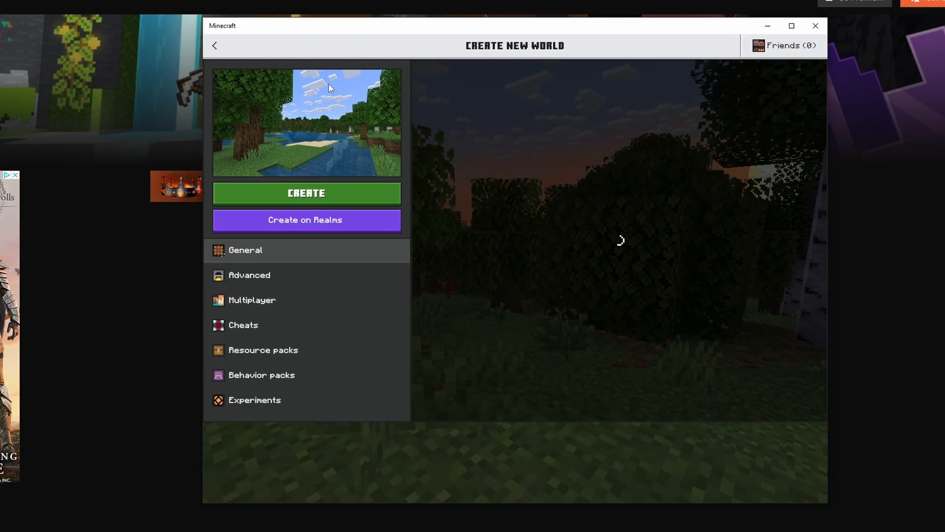
{"action": "left_click", "coordinate": [245, 249]}
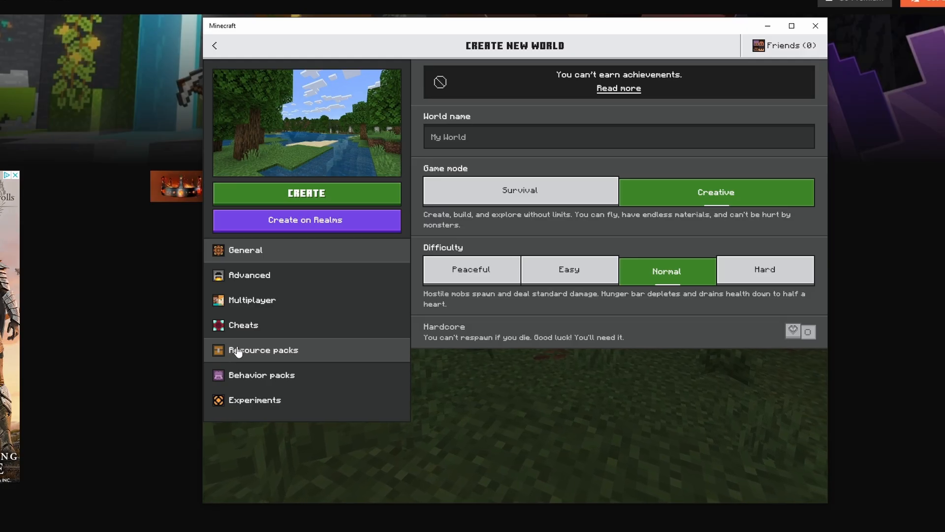
Activate the owned PrizmaVisuals 1.3.5 pack in the new world's resource packs.
{"action": "left_click", "coordinate": [263, 350]}
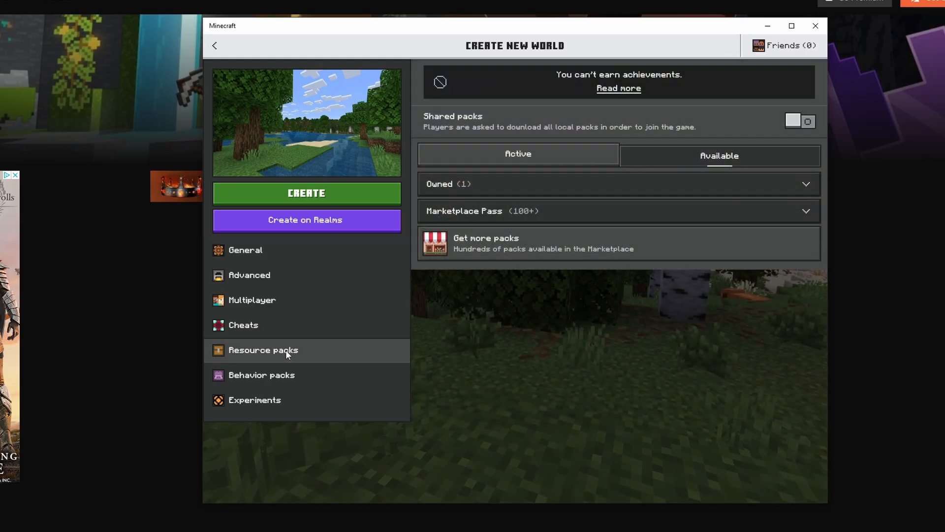
{"action": "left_click", "coordinate": [617, 184]}
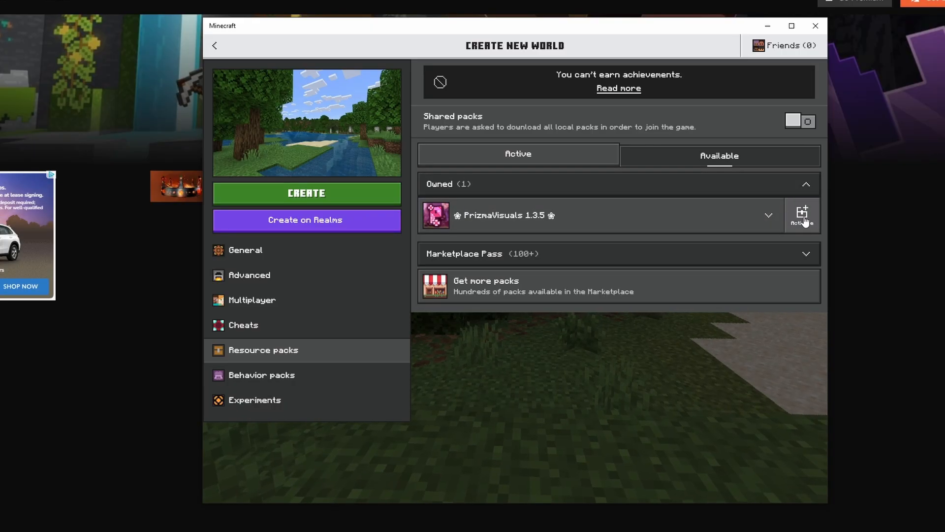
{"action": "left_click", "coordinate": [803, 216]}
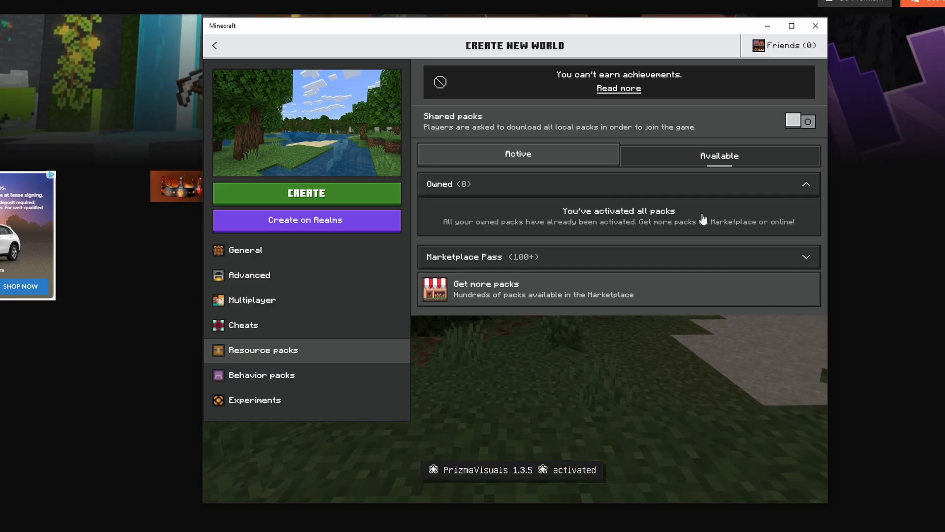
{"action": "mouse_move", "coordinate": [318, 287]}
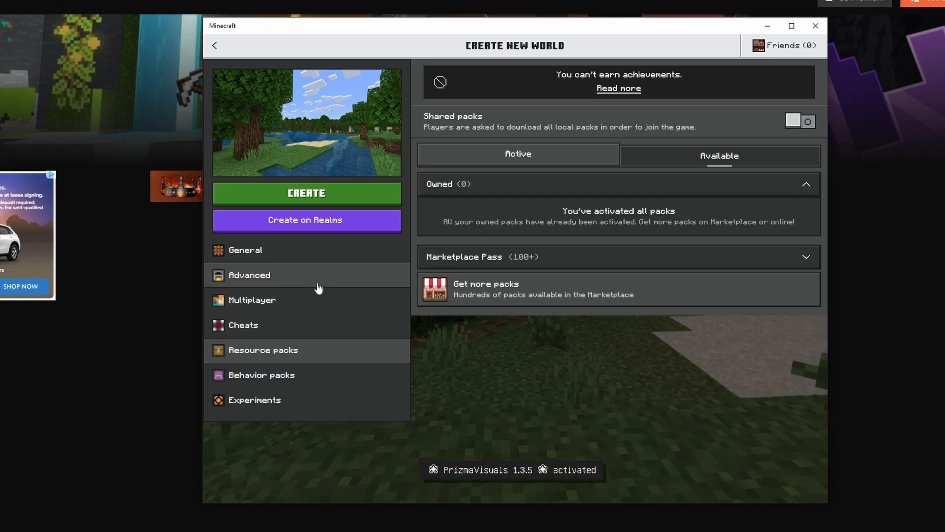